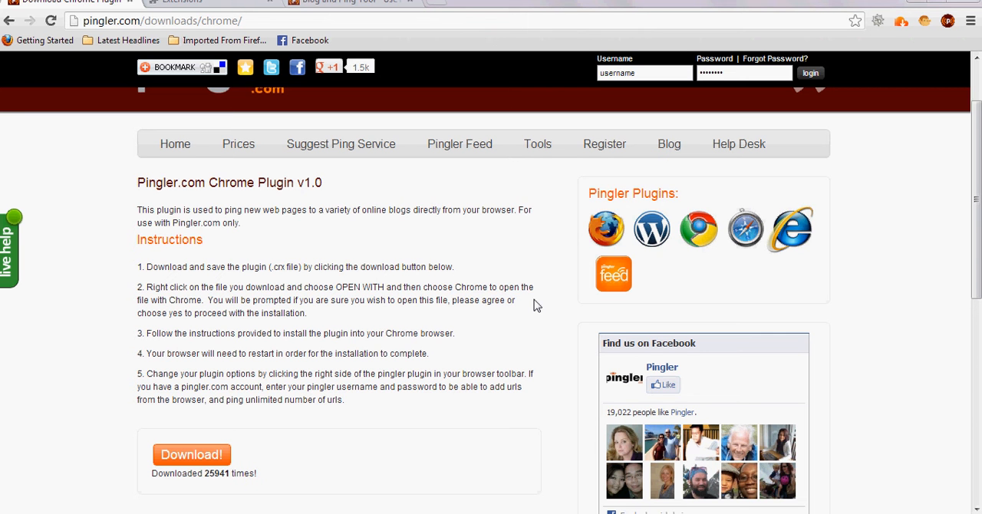
mouse_move(174, 213)
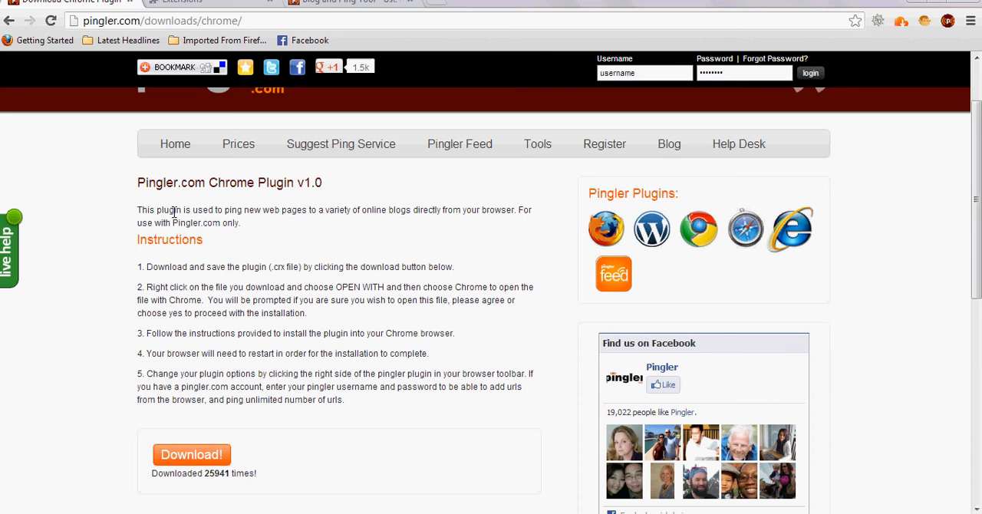
mouse_move(274, 223)
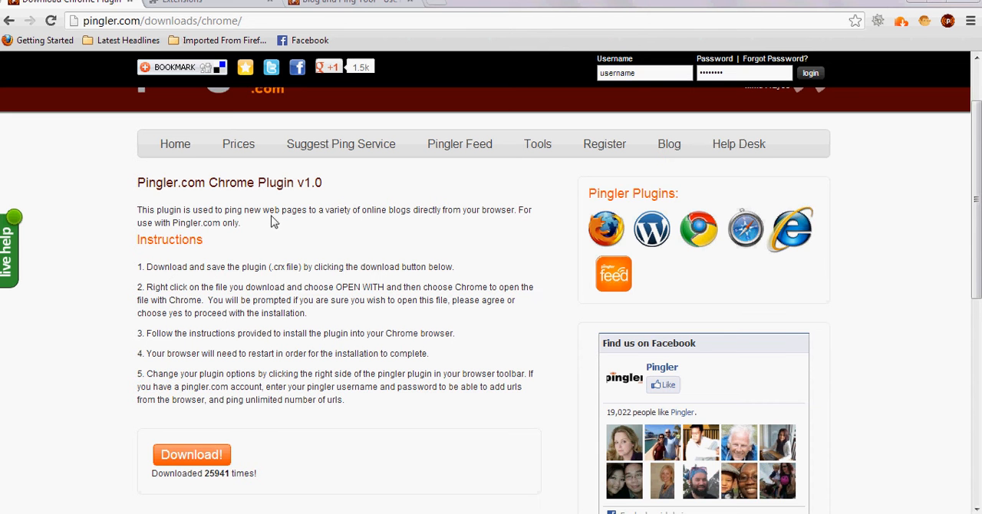
mouse_move(495, 207)
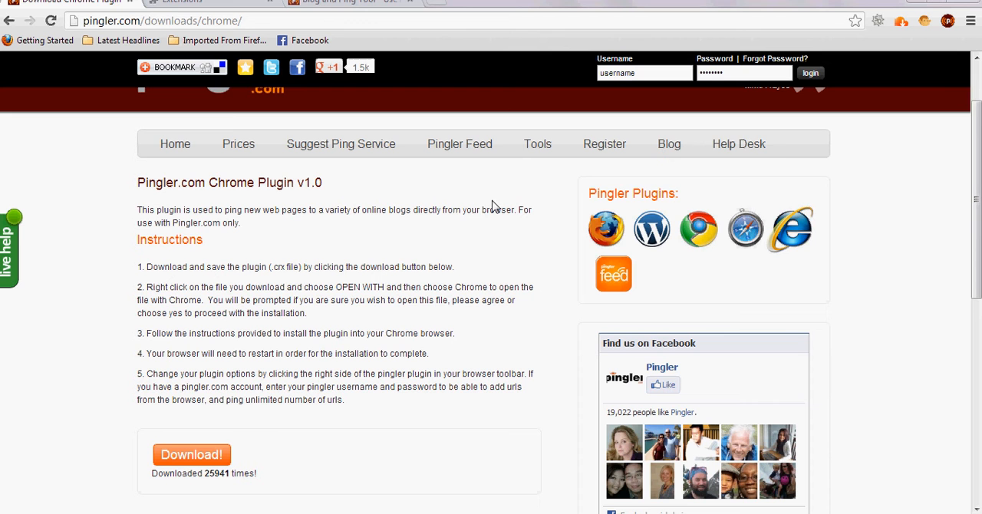
mouse_move(951, 50)
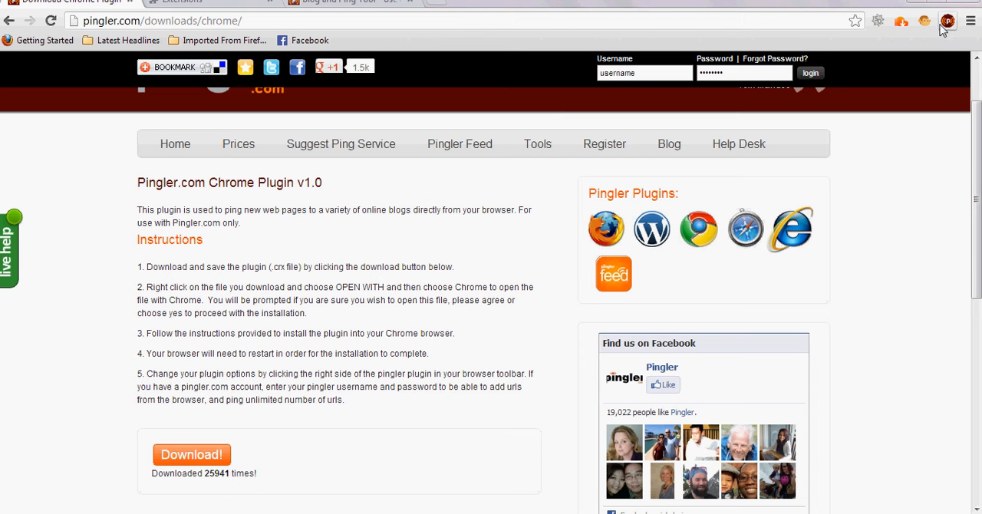
mouse_move(484, 209)
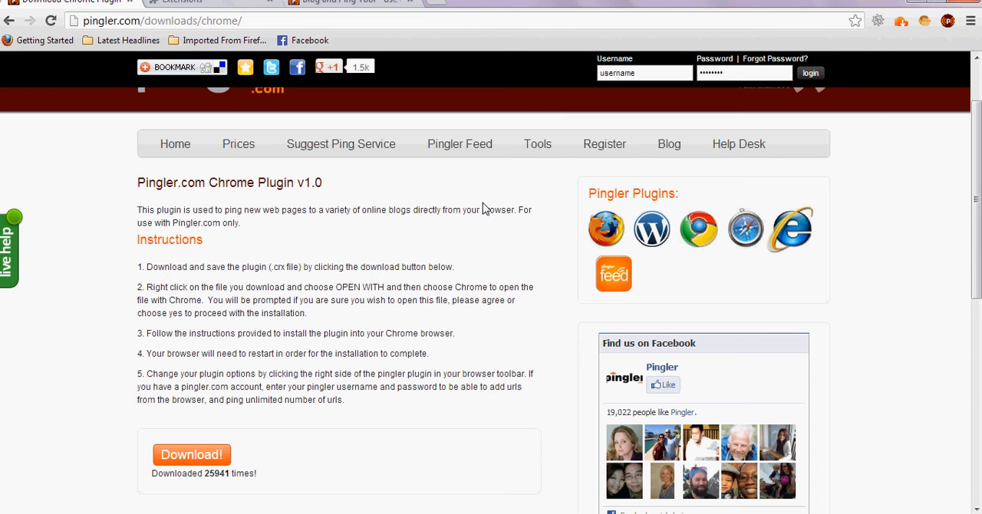
mouse_move(458, 197)
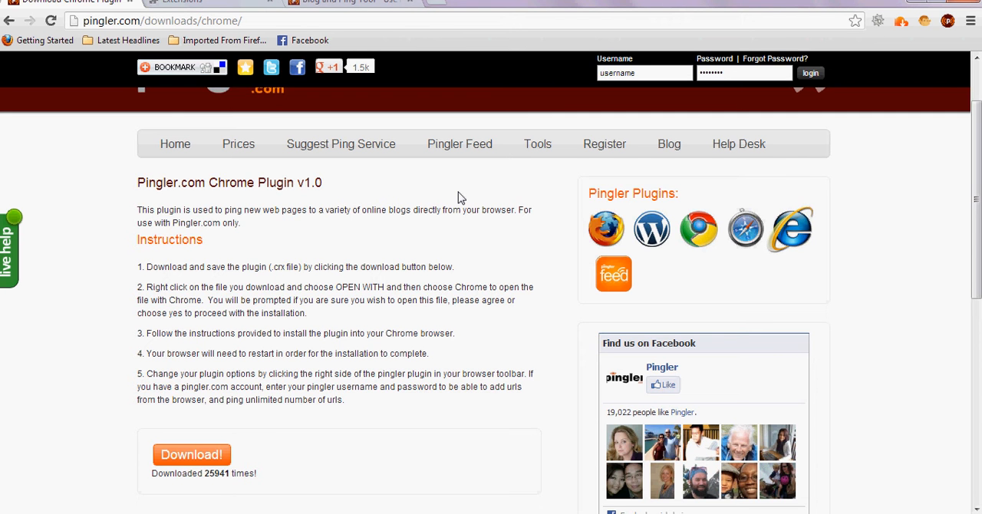
mouse_move(262, 340)
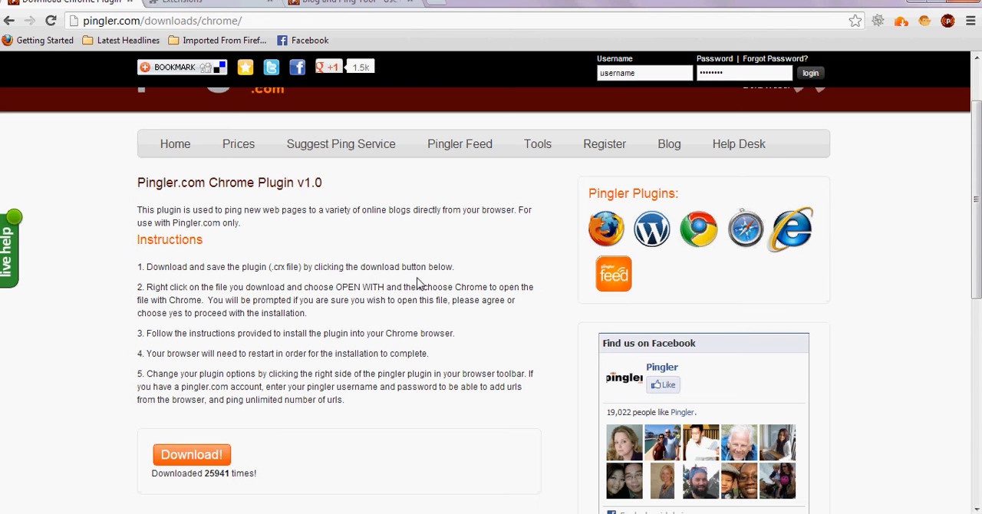
mouse_move(400, 261)
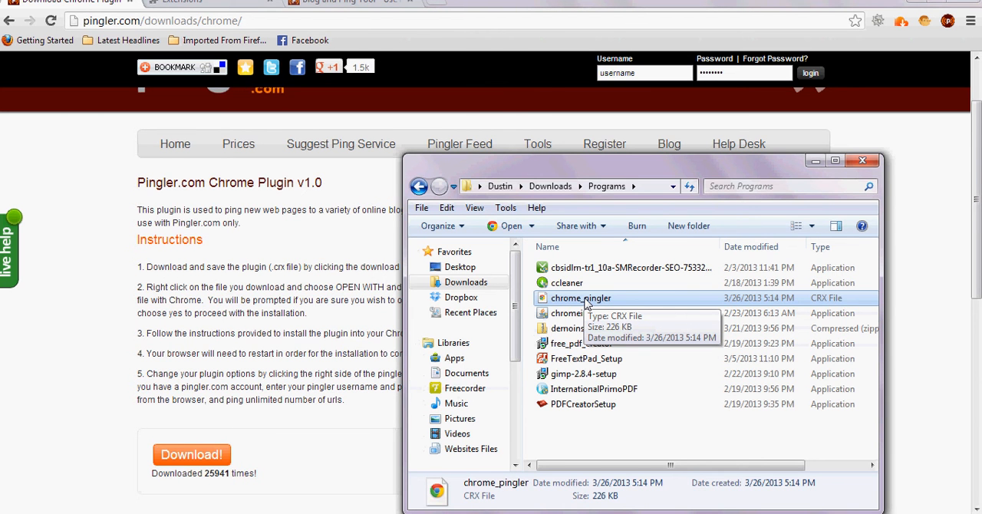
mouse_move(222, 52)
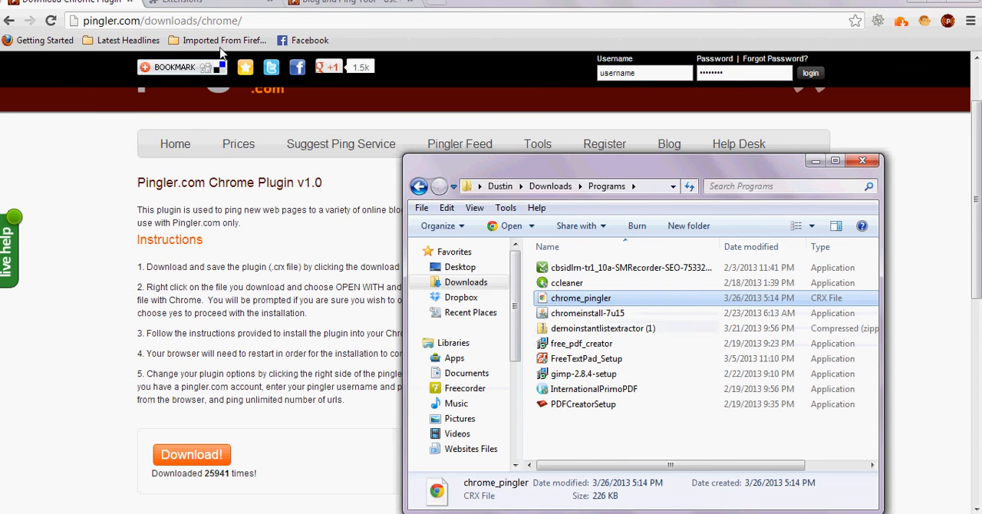
Switch to the chrome://extensions tab and open the Chrome menu.
left_click(184, 3)
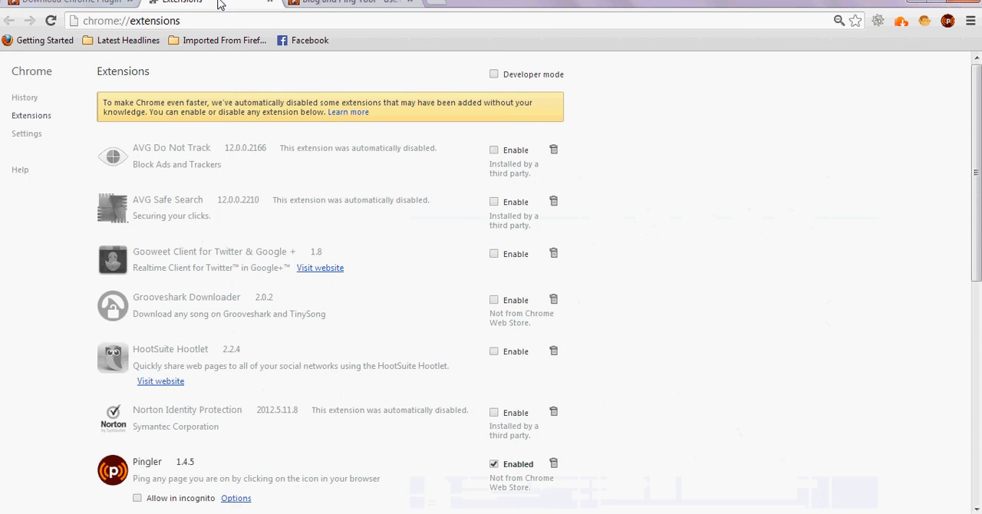
mouse_move(730, 86)
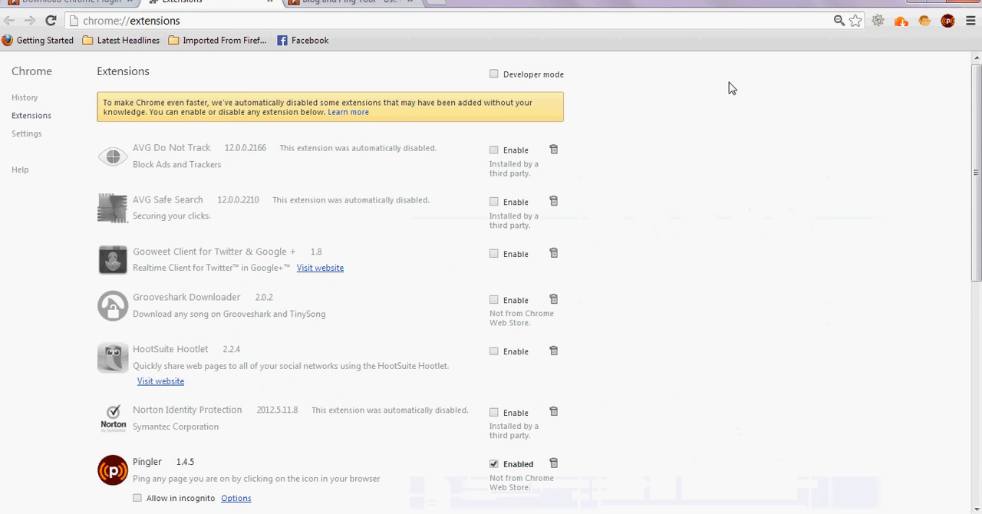
left_click(969, 21)
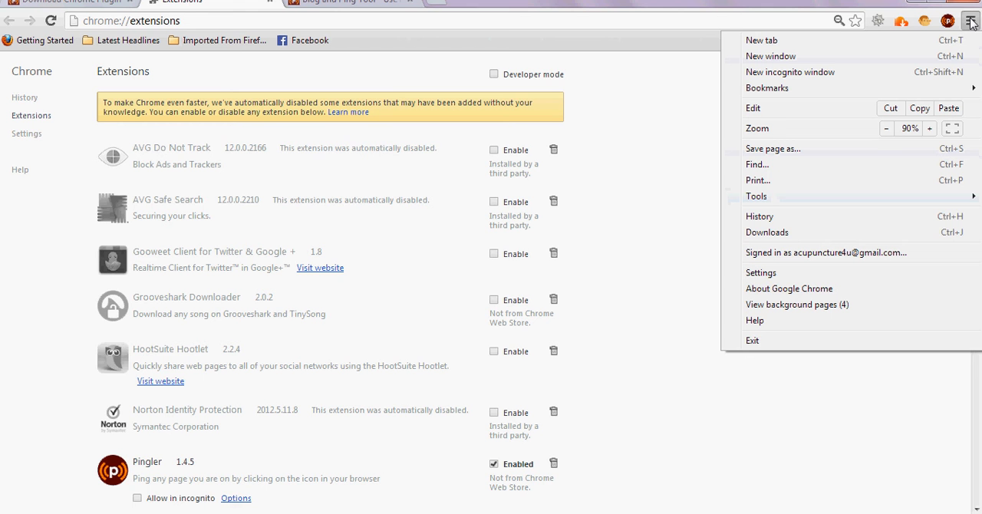
mouse_move(780, 234)
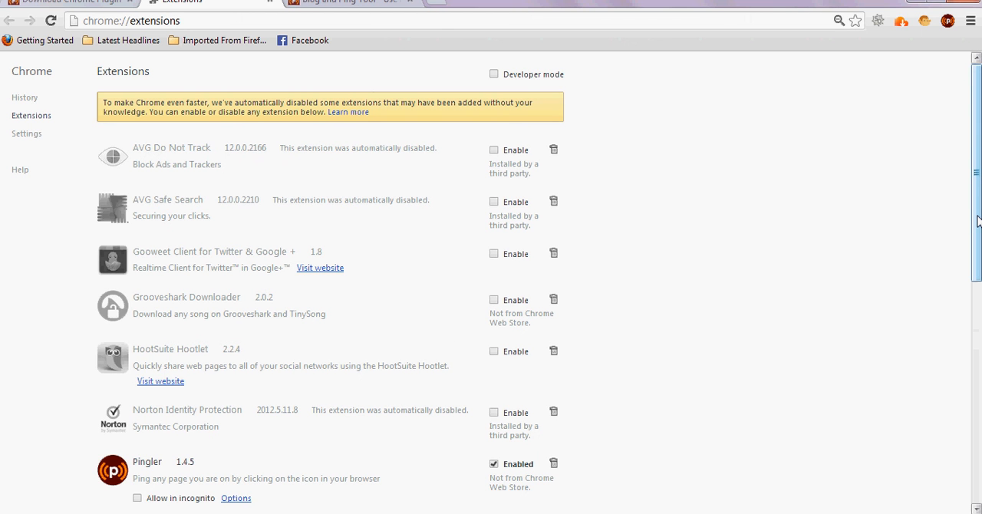
mouse_move(958, 222)
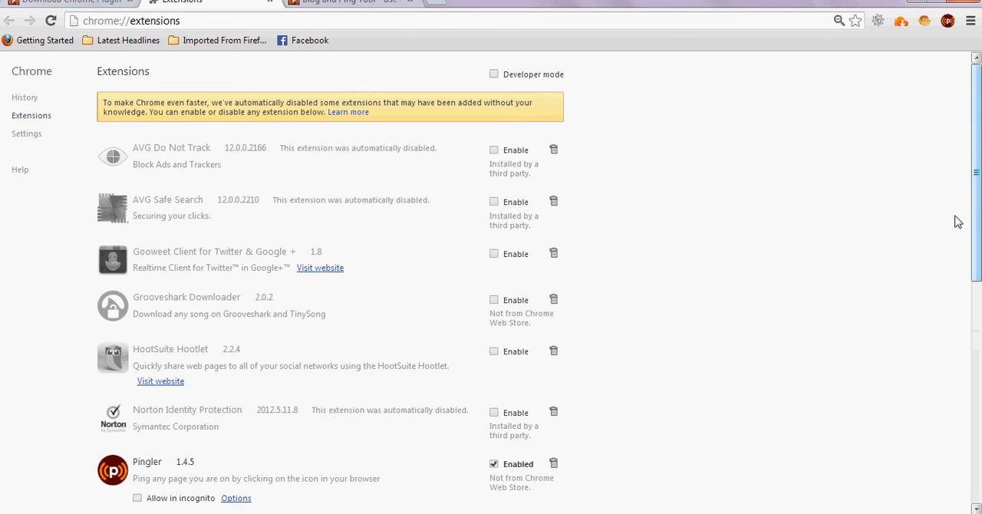
mouse_move(336, 503)
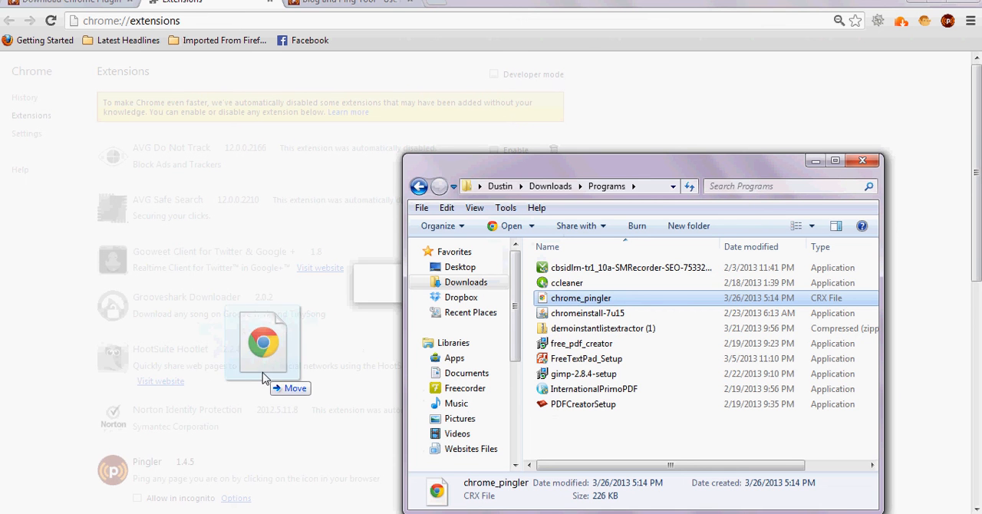
Drop chrome_pingler.crx onto the extensions page and move the Explorer window aside.
left_click_drag(265, 341, 560, 282)
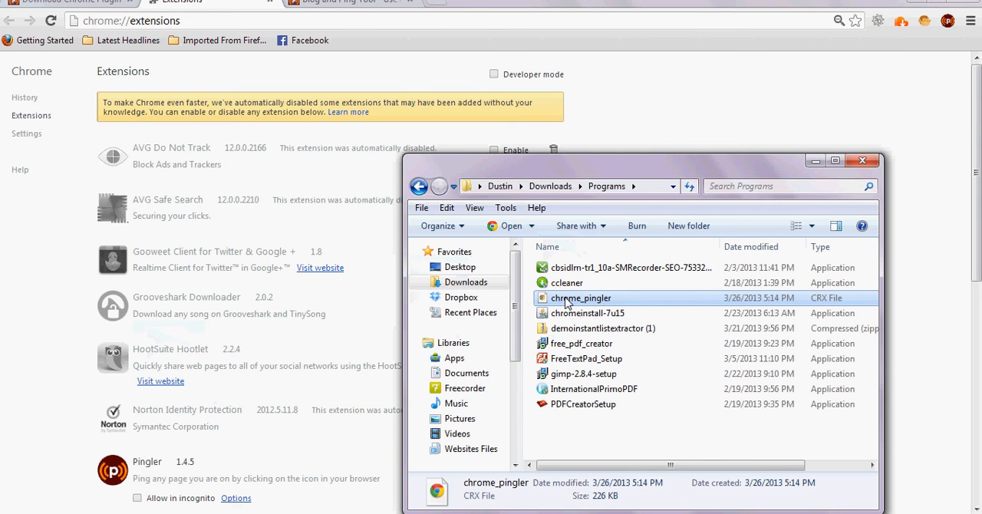
mouse_move(822, 308)
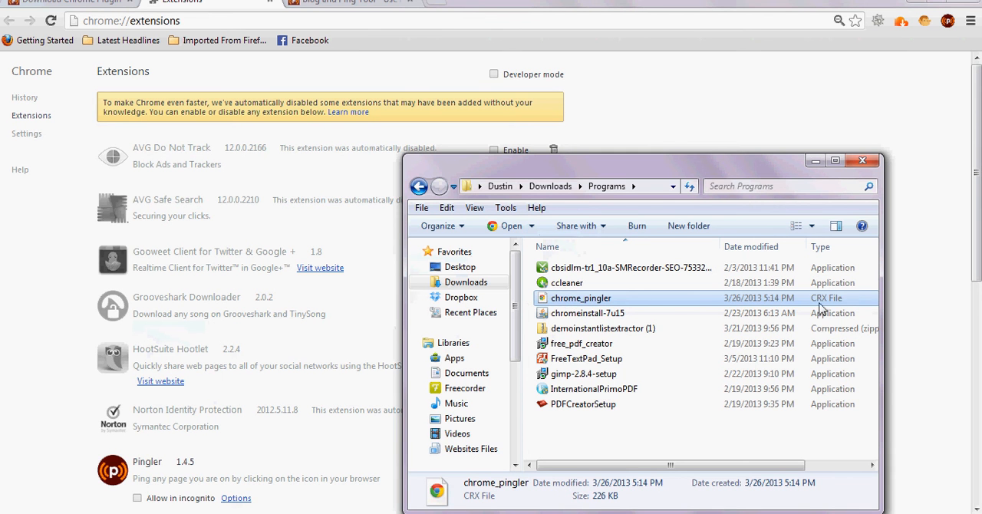
mouse_move(688, 226)
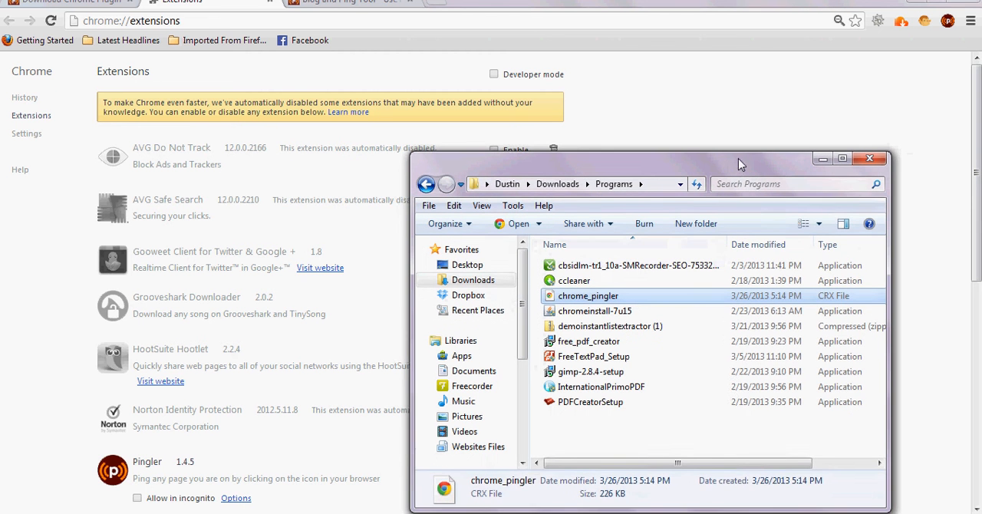
left_click_drag(736, 159, 717, 136)
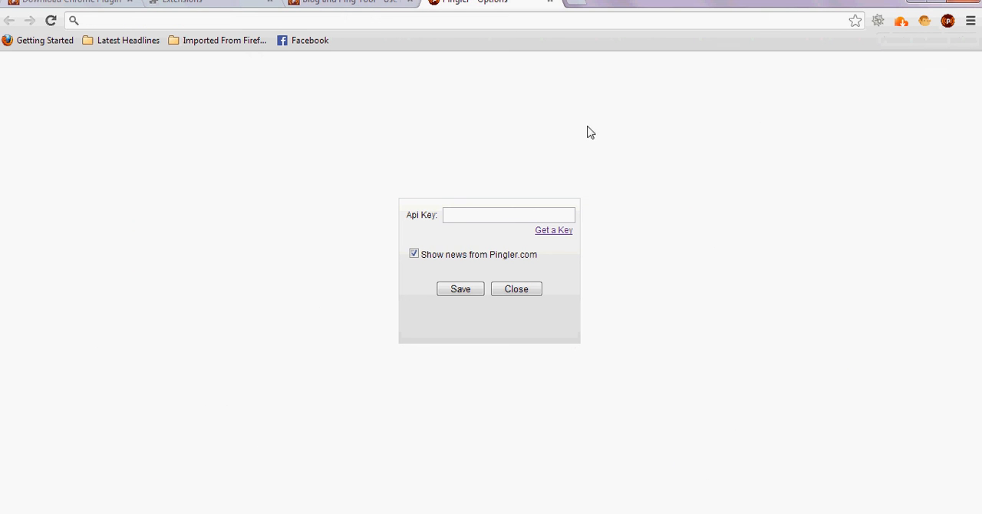
mouse_move(551, 3)
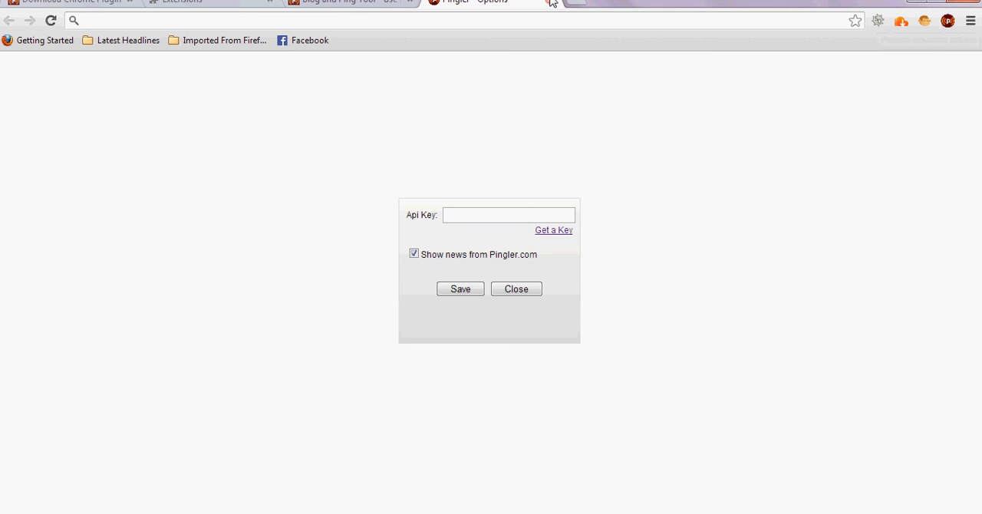